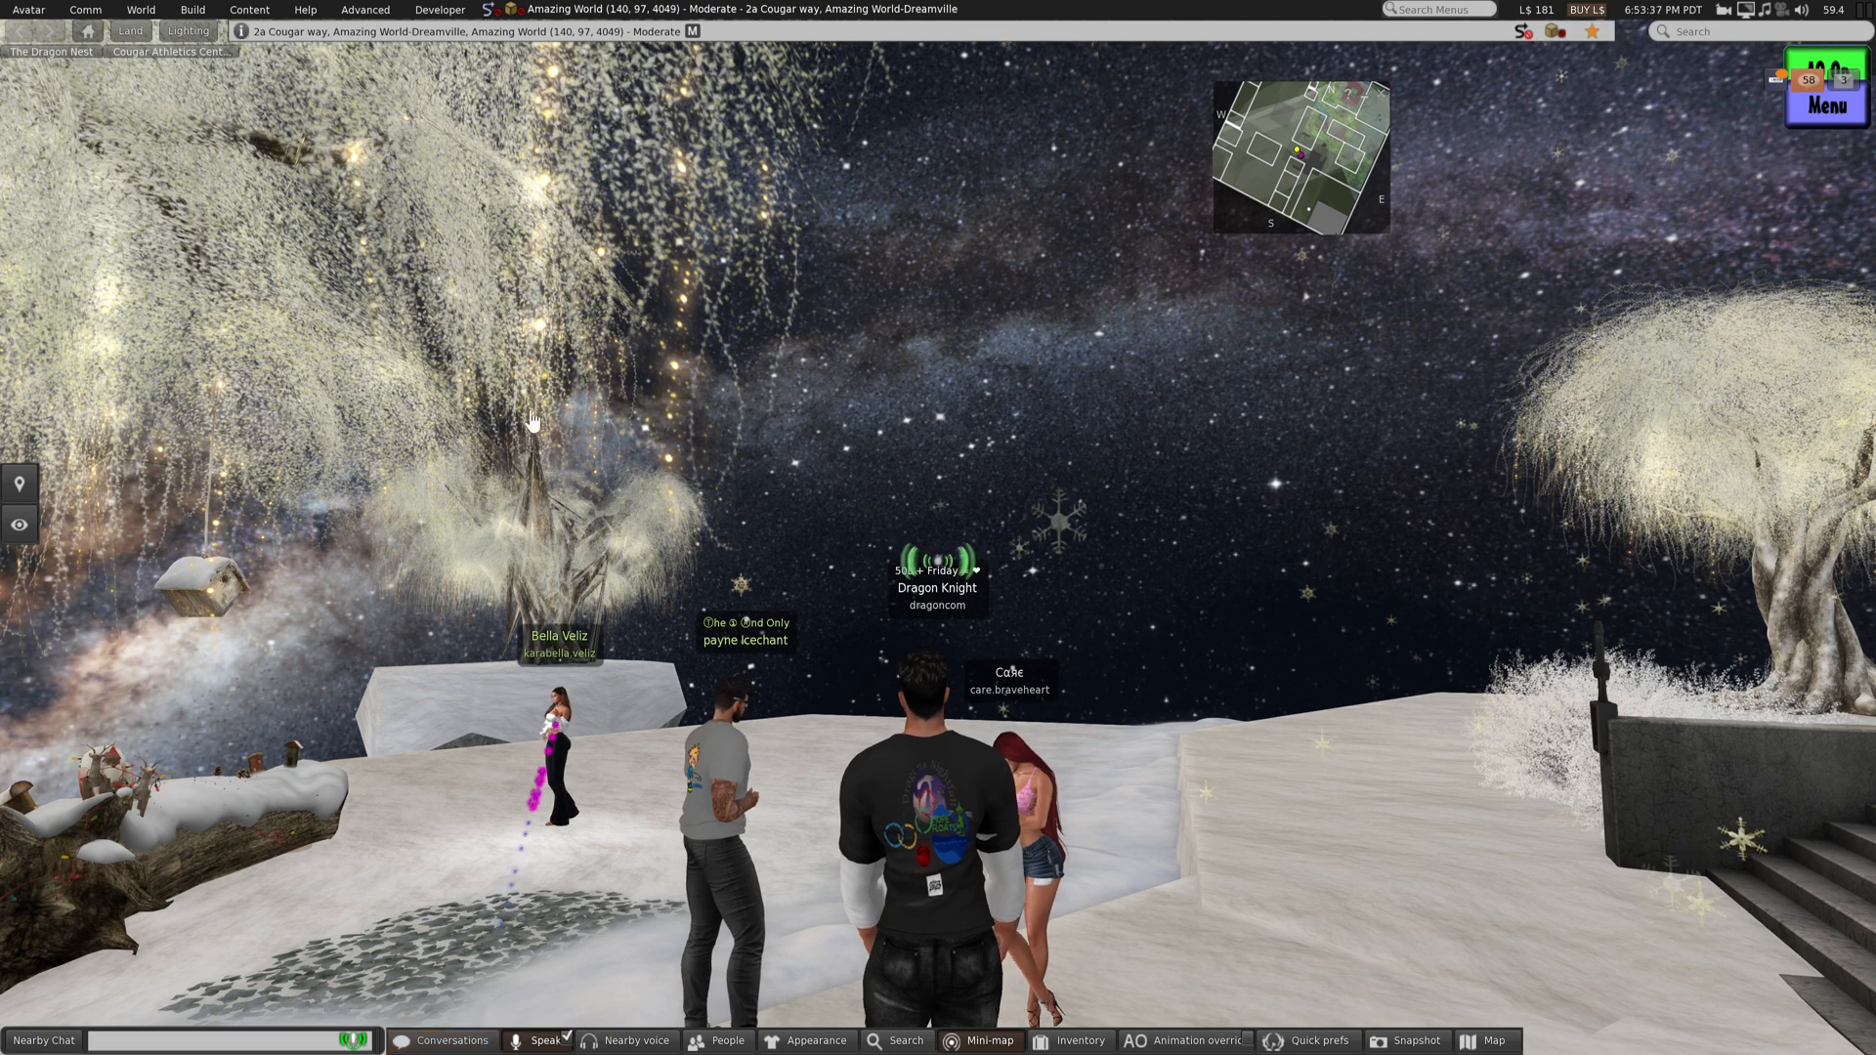
{"action": "mouse_move", "coordinate": [316, 287]}
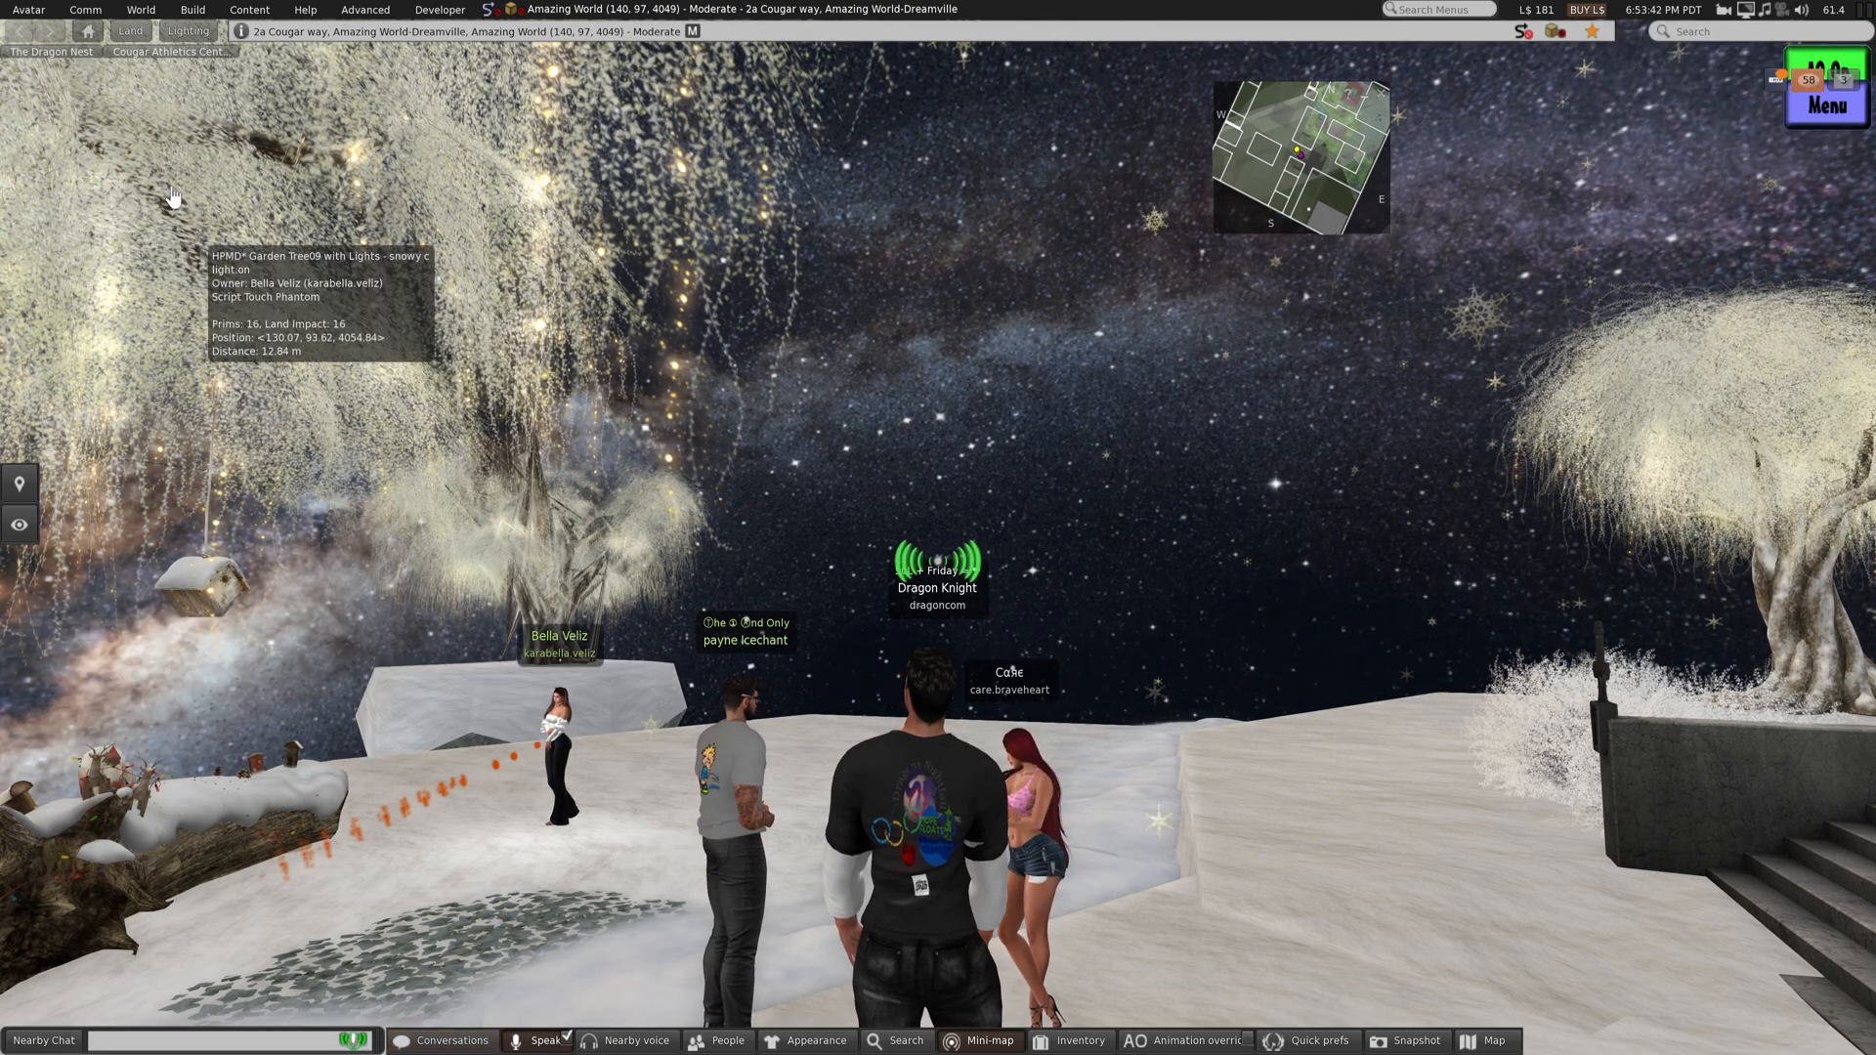
Open Preferences on the Sound & Media voice settings
{"action": "left_click", "coordinate": [29, 10]}
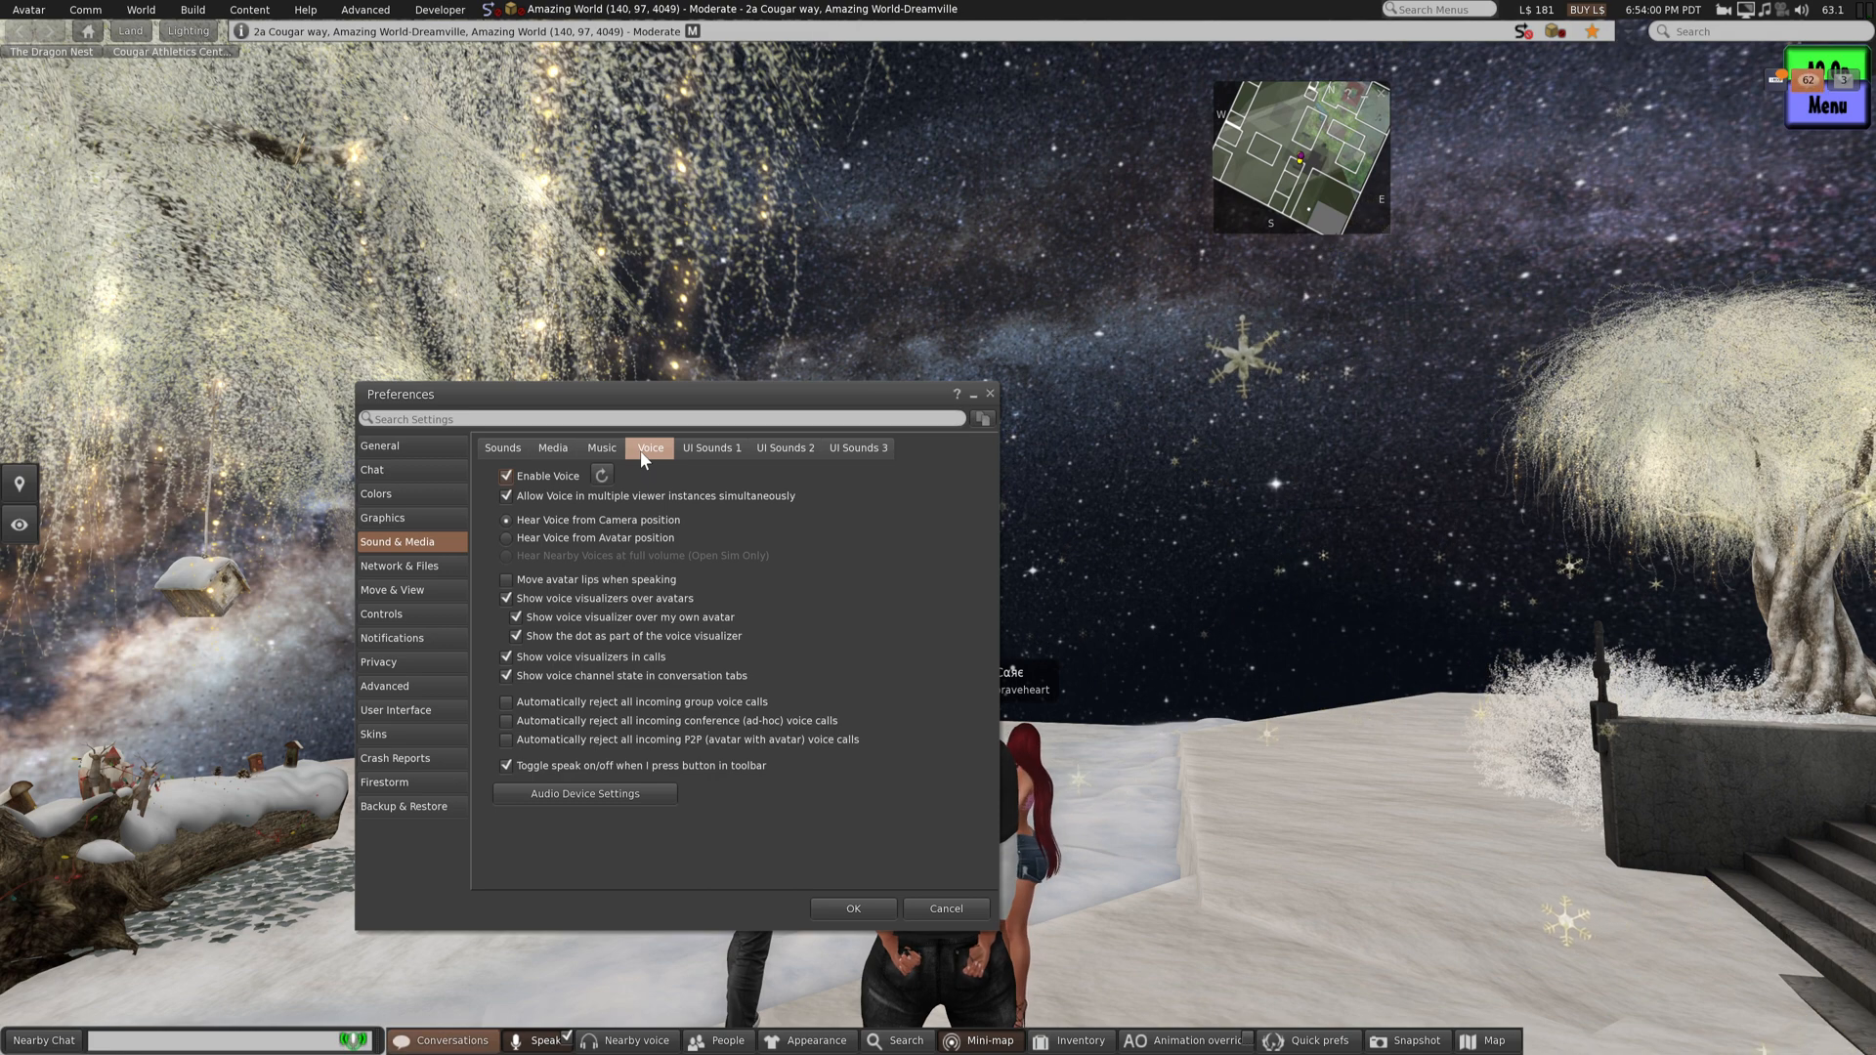
Glance at the Sounds levels, then reset the voice connection from the Voice tab
{"action": "left_click", "coordinate": [501, 447]}
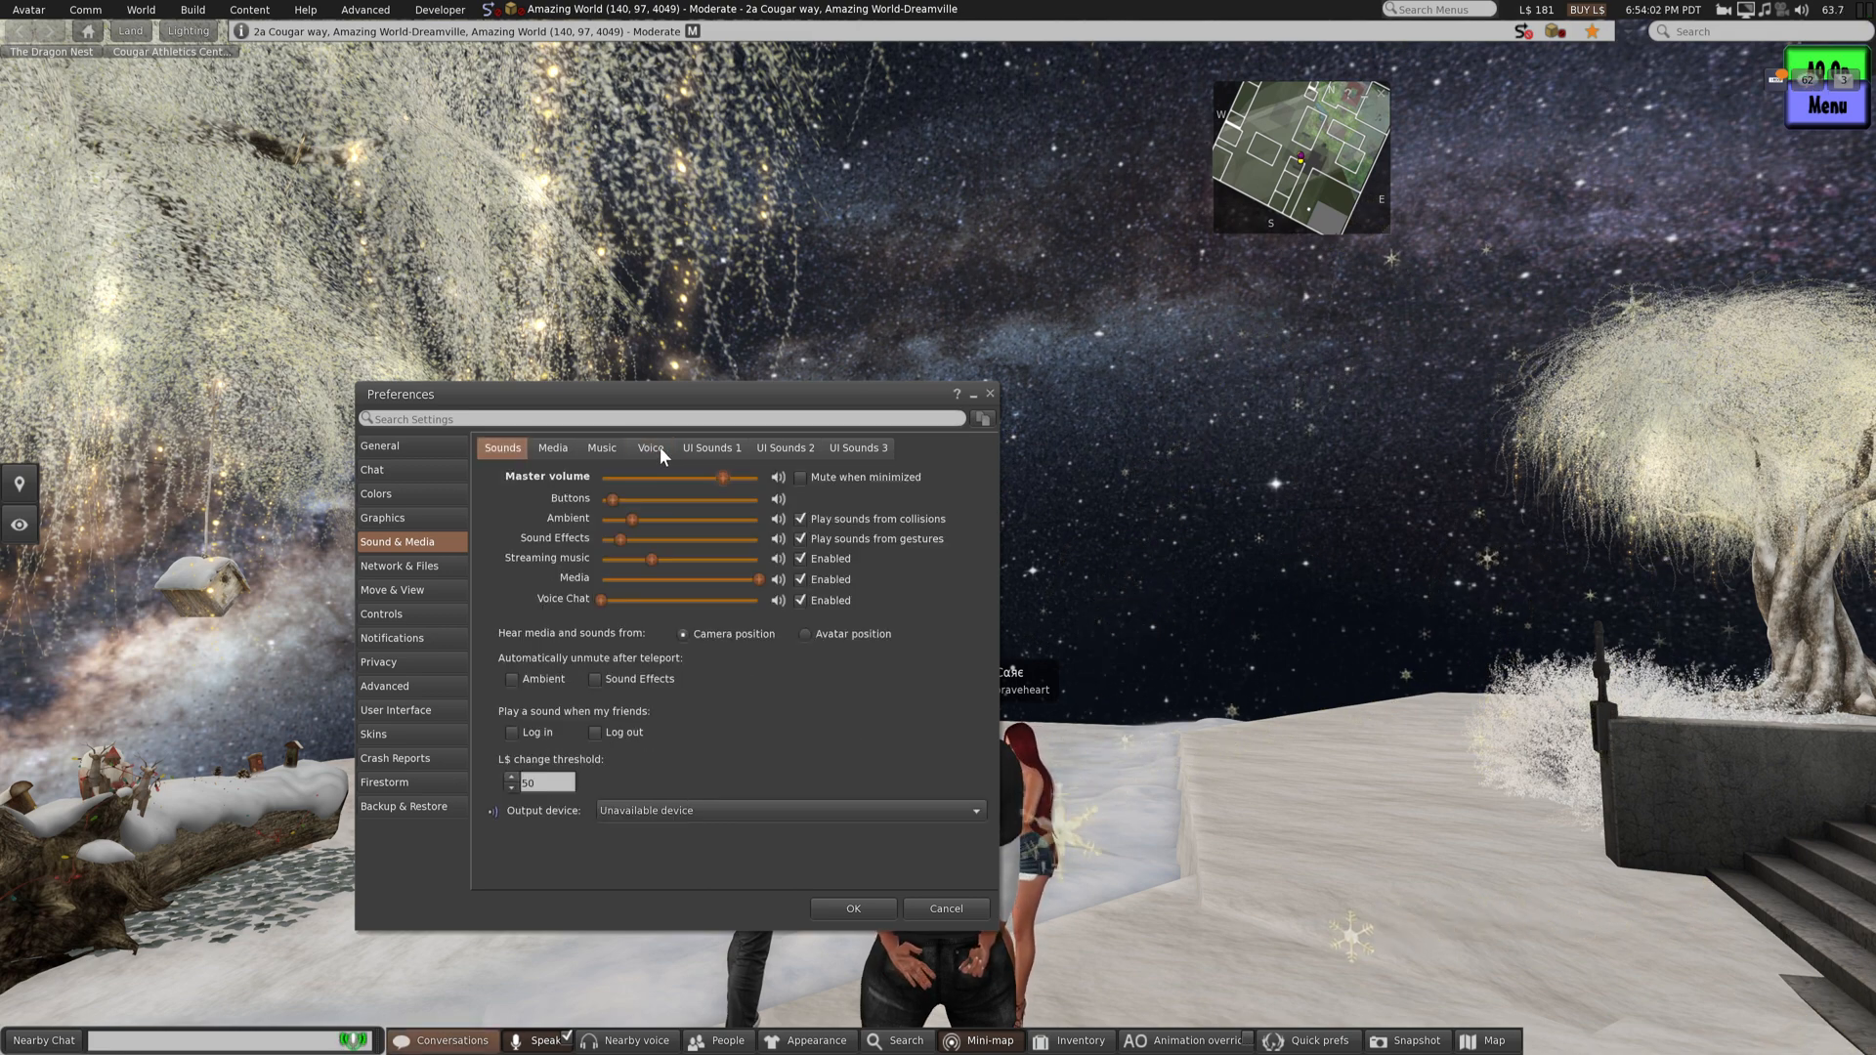
{"action": "left_click", "coordinate": [650, 447]}
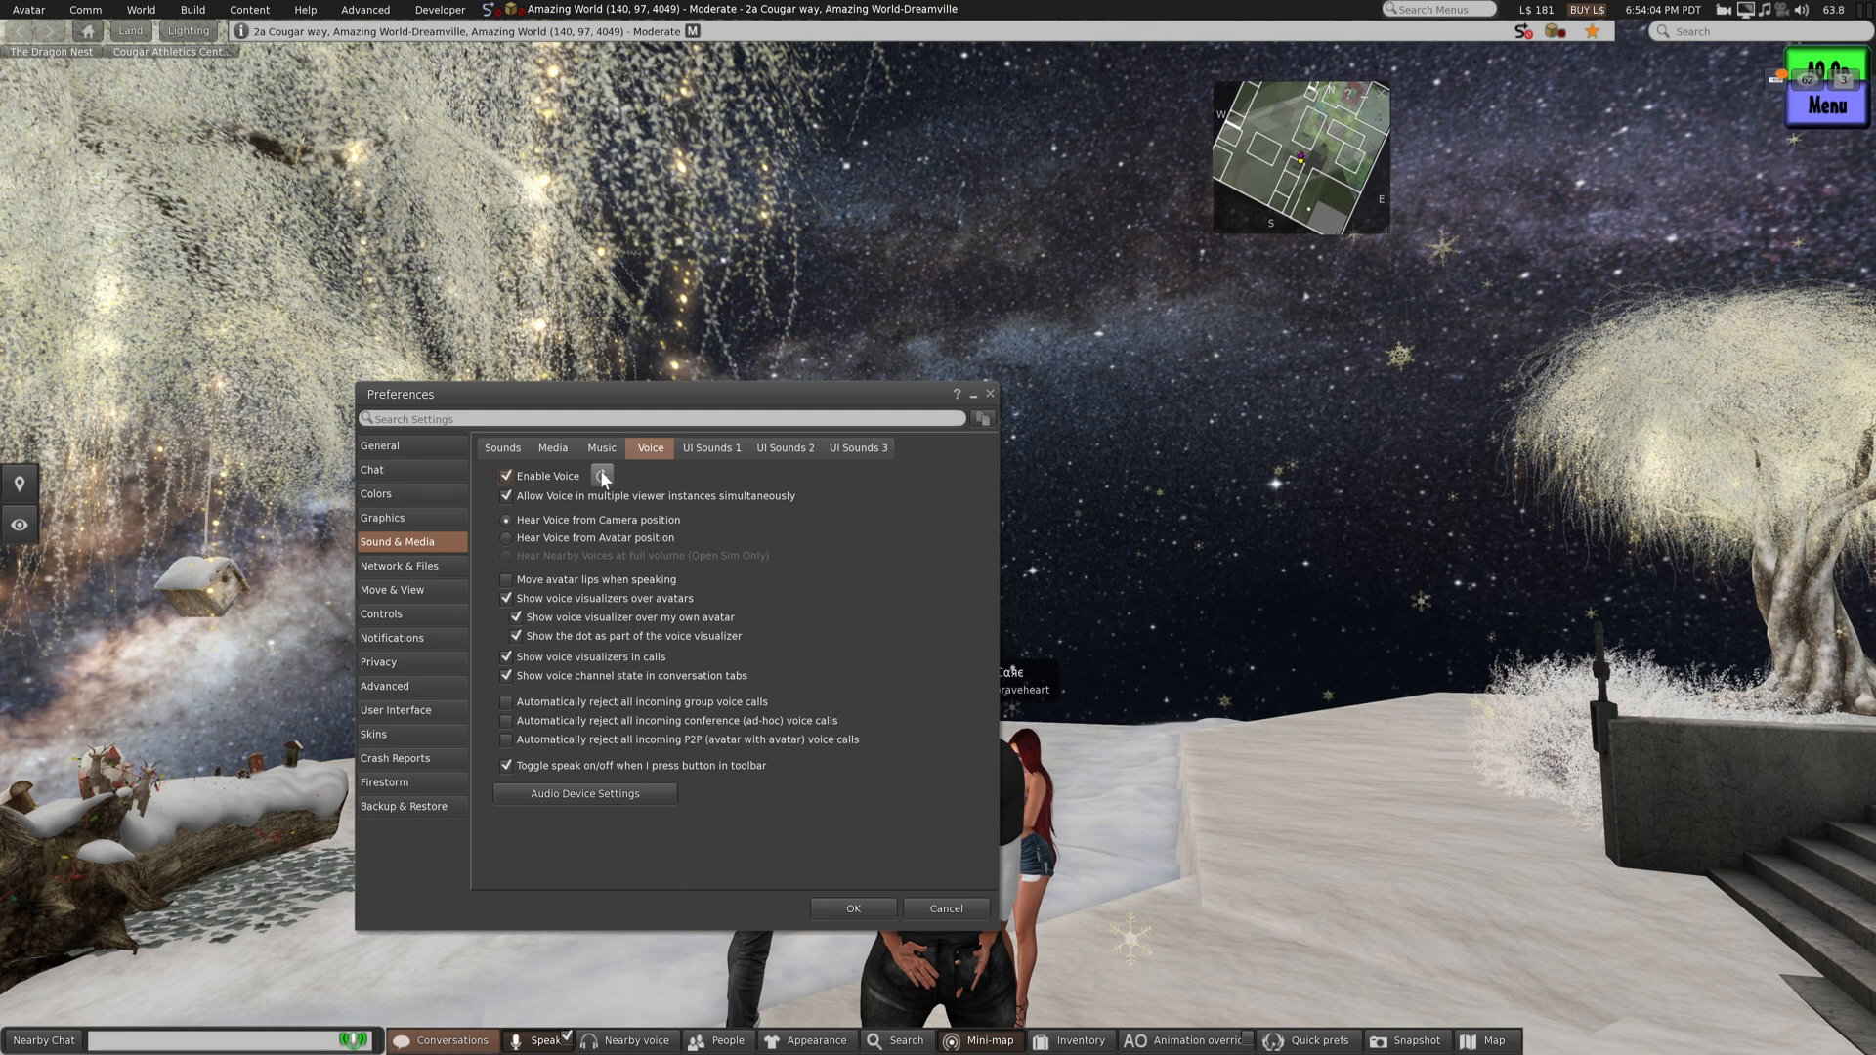
{"action": "left_click", "coordinate": [602, 475]}
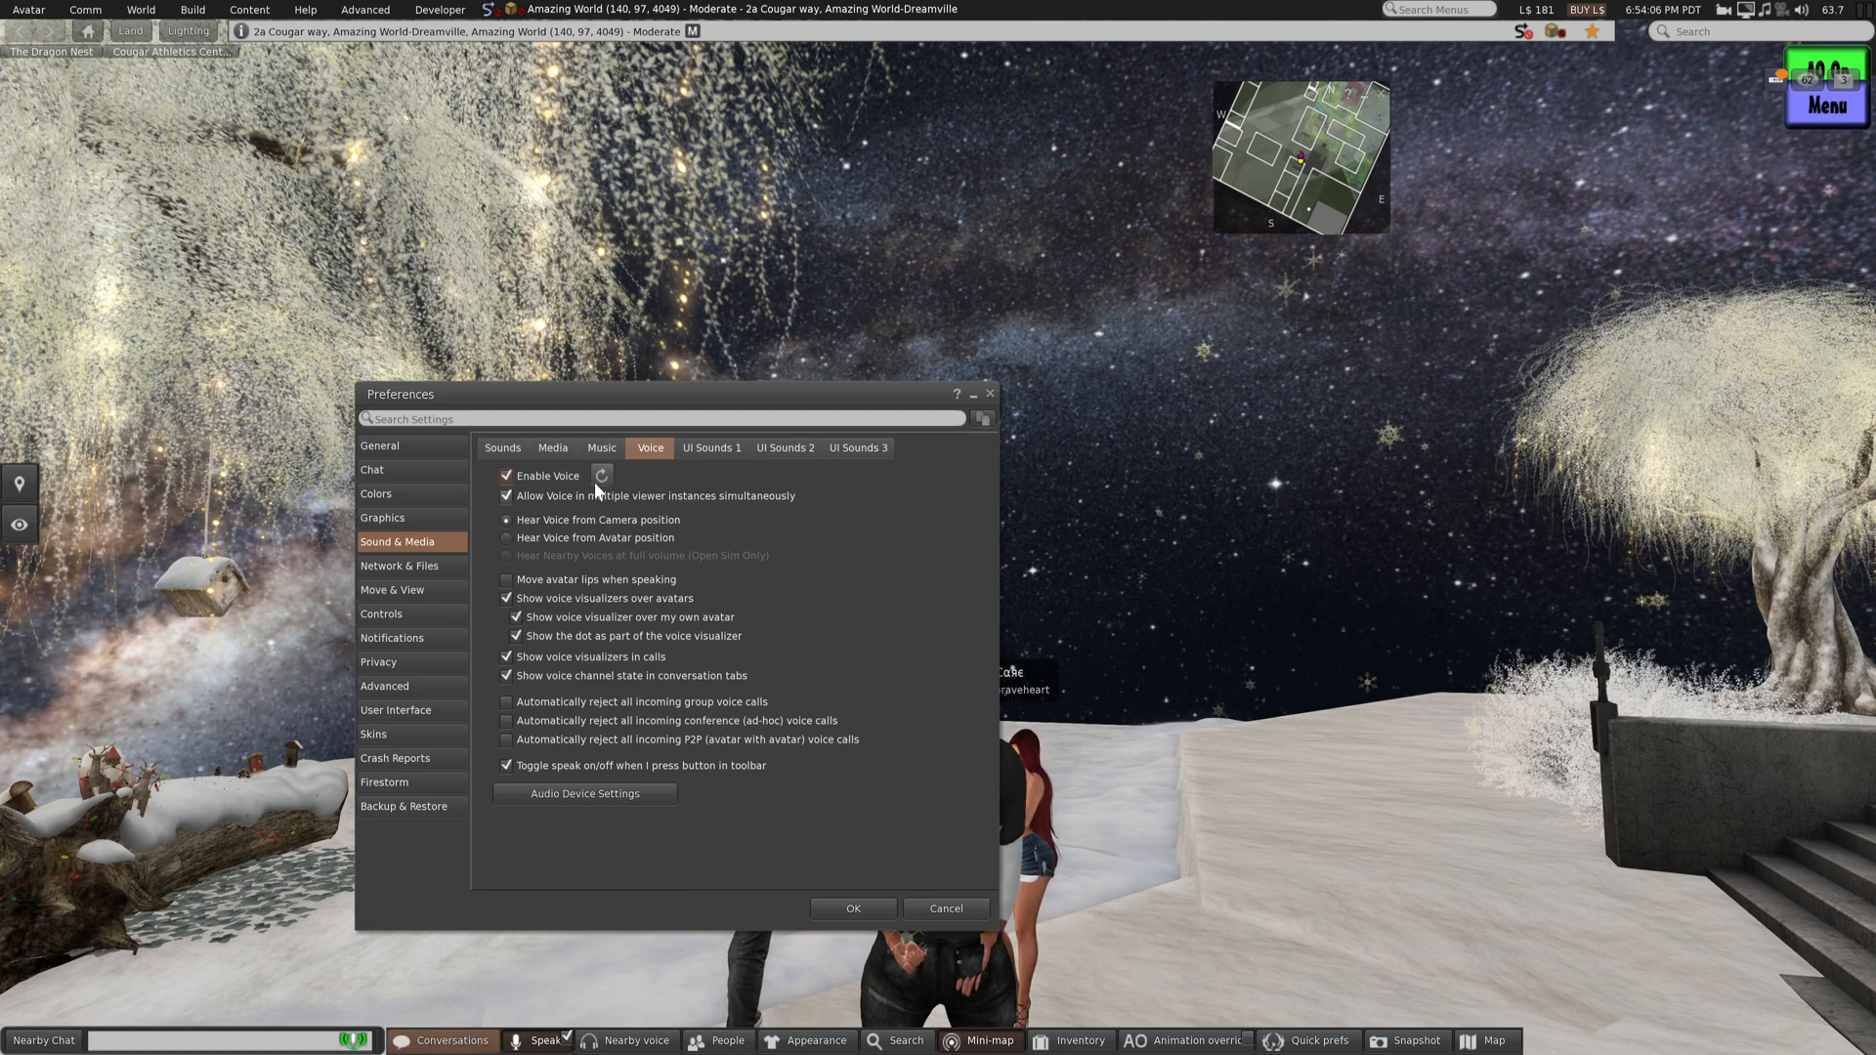
{"action": "mouse_move", "coordinate": [601, 475]}
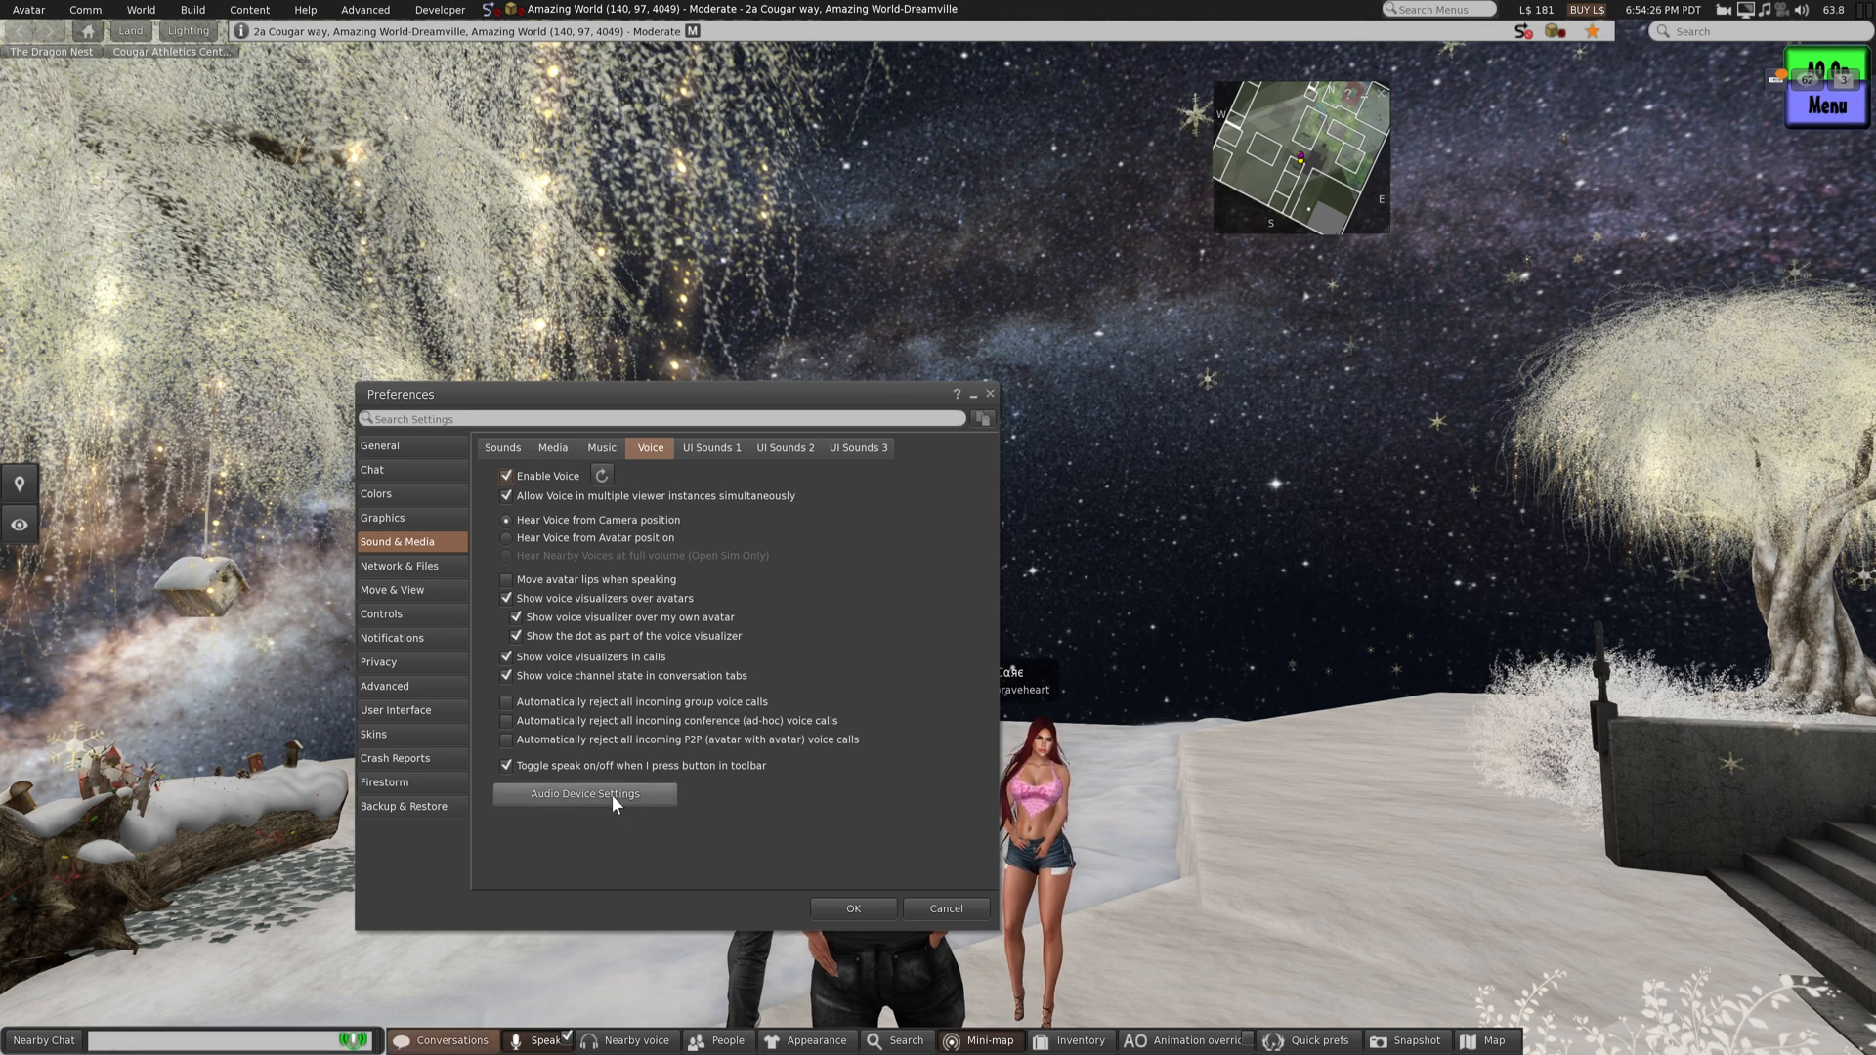
Set voice input to the TONOR TC-777 microphone and output to SAMSUNG, then click OK
{"action": "left_click", "coordinate": [586, 793]}
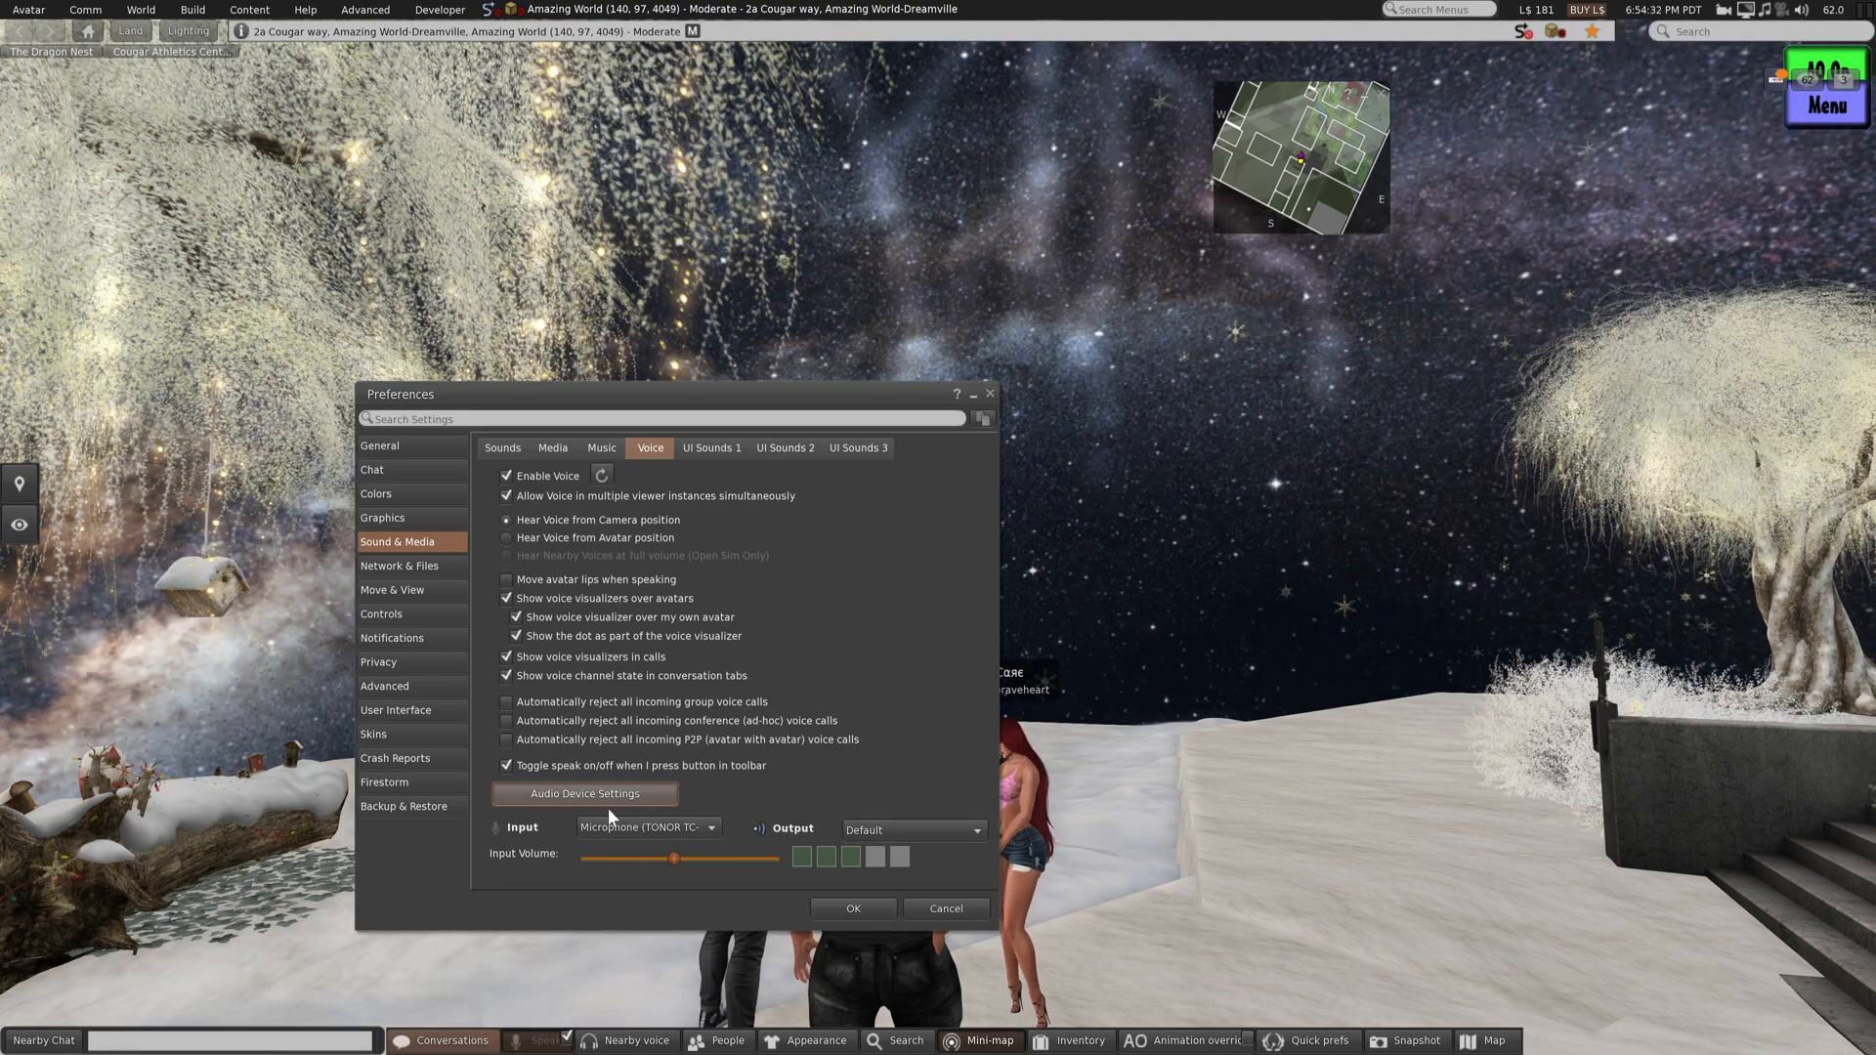
{"action": "left_click", "coordinate": [645, 827]}
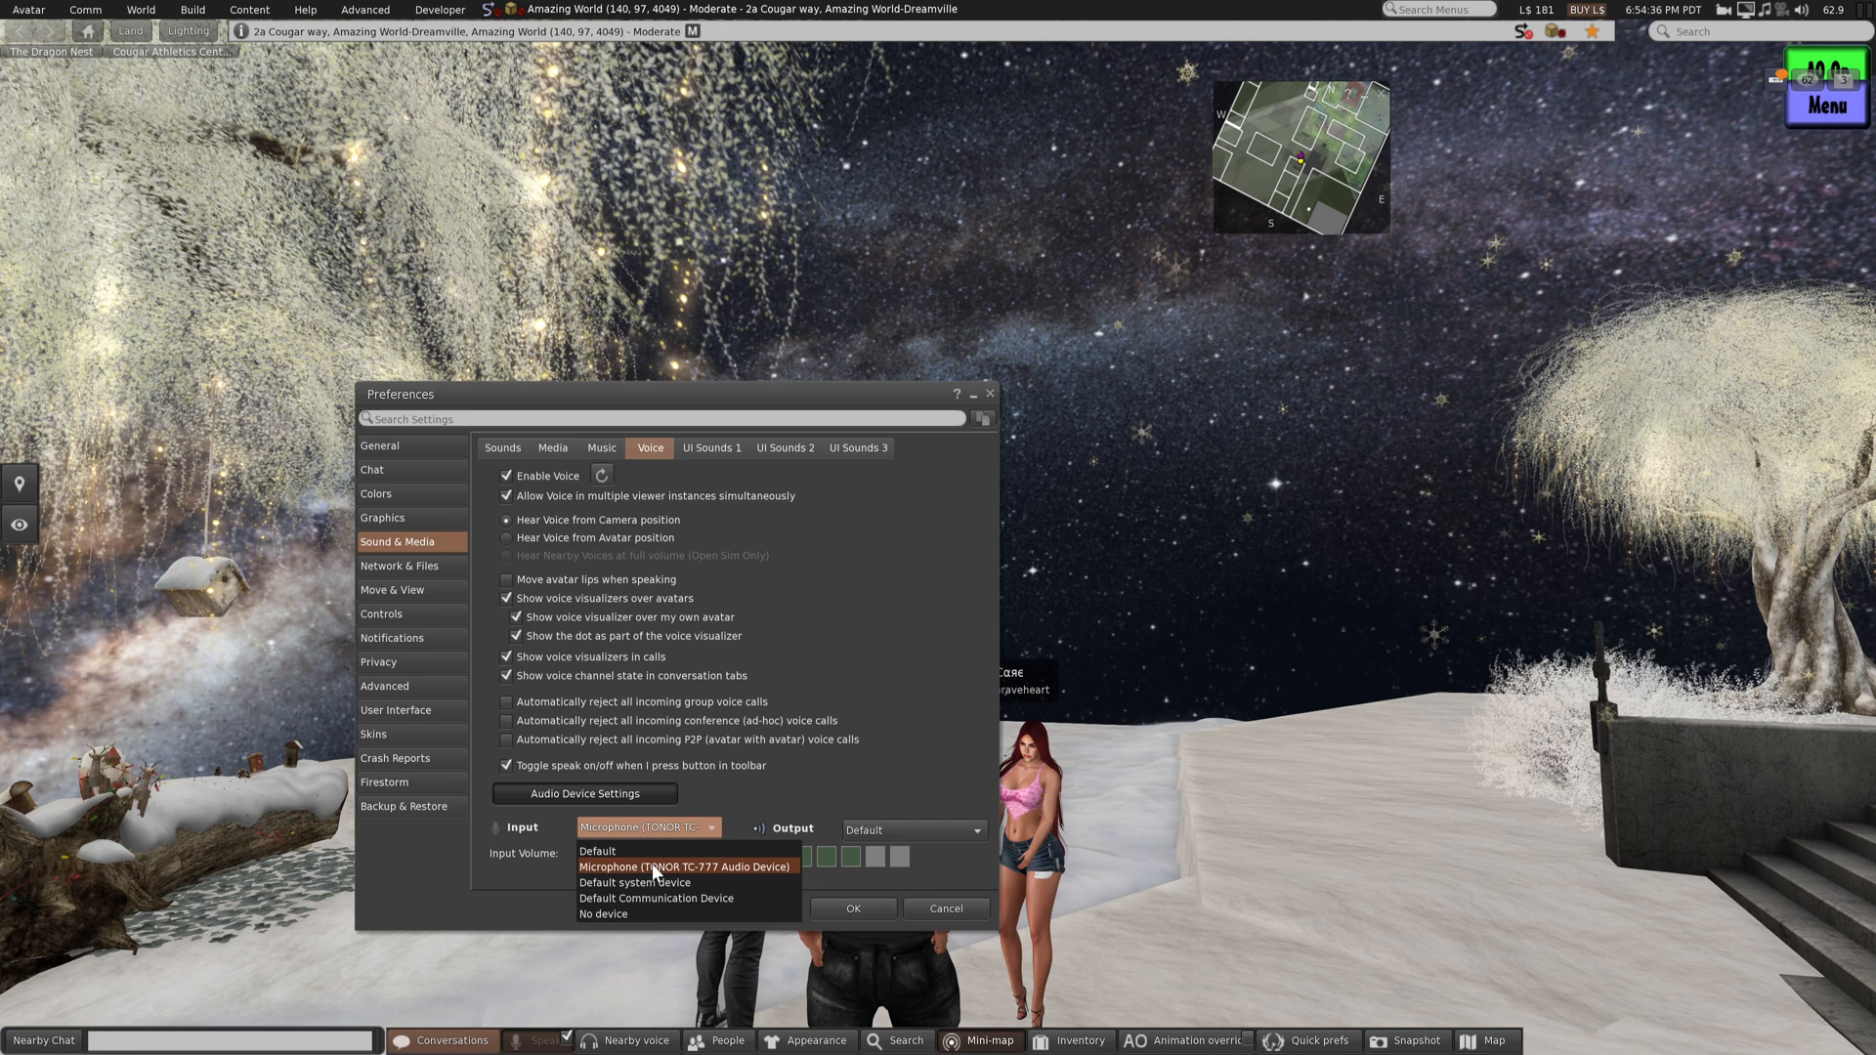
{"action": "left_click", "coordinate": [683, 867]}
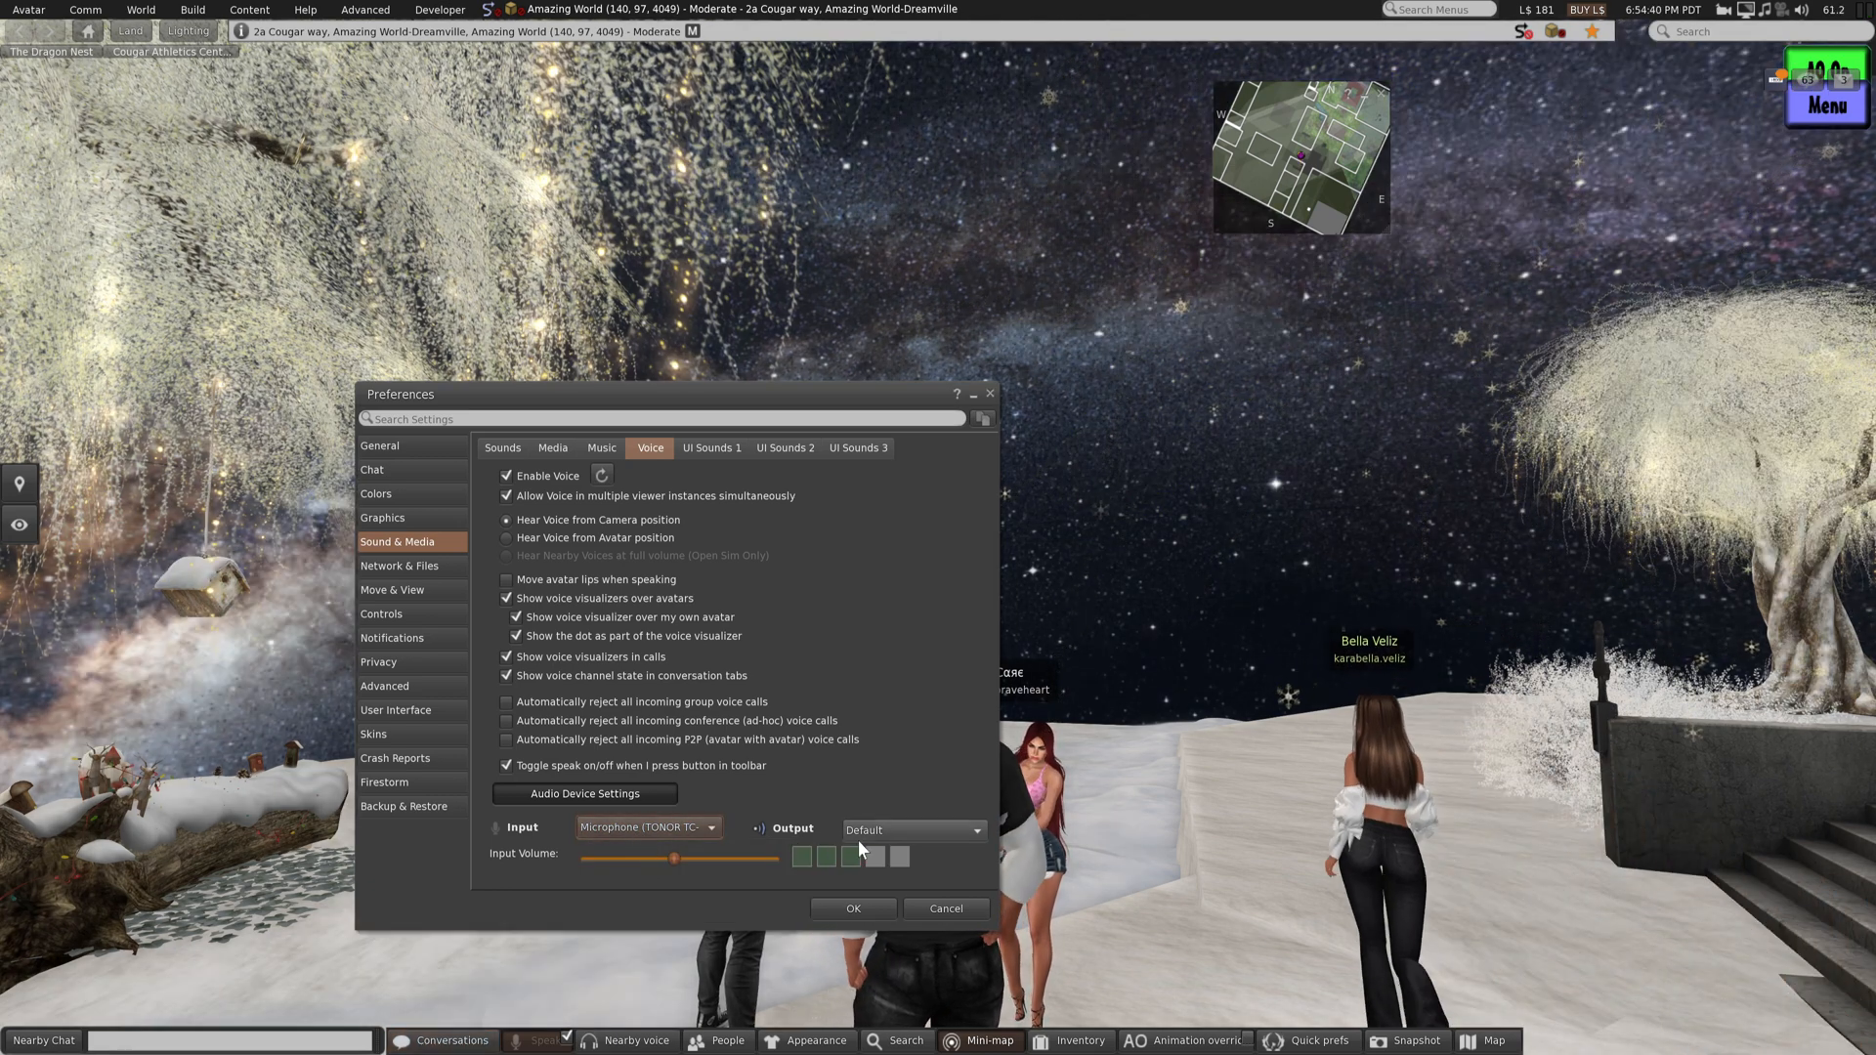
{"action": "left_click", "coordinate": [912, 829]}
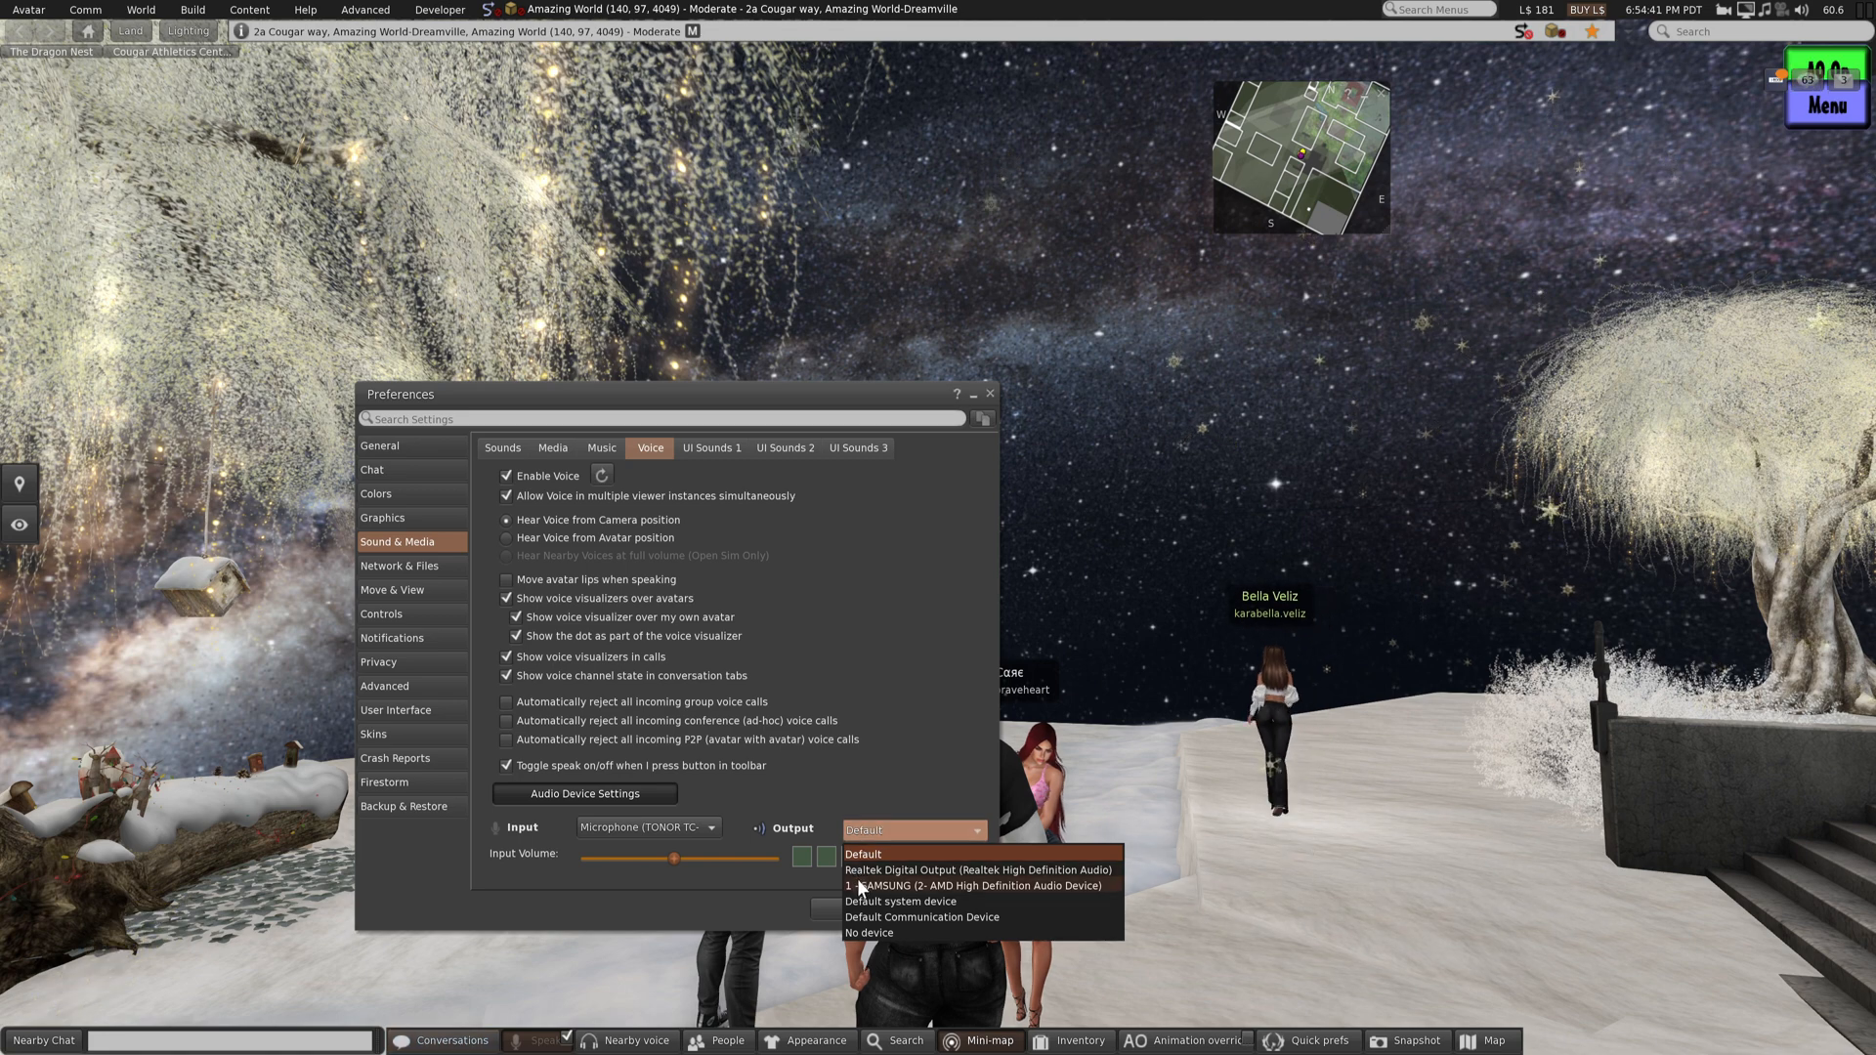
{"action": "left_click", "coordinate": [970, 885]}
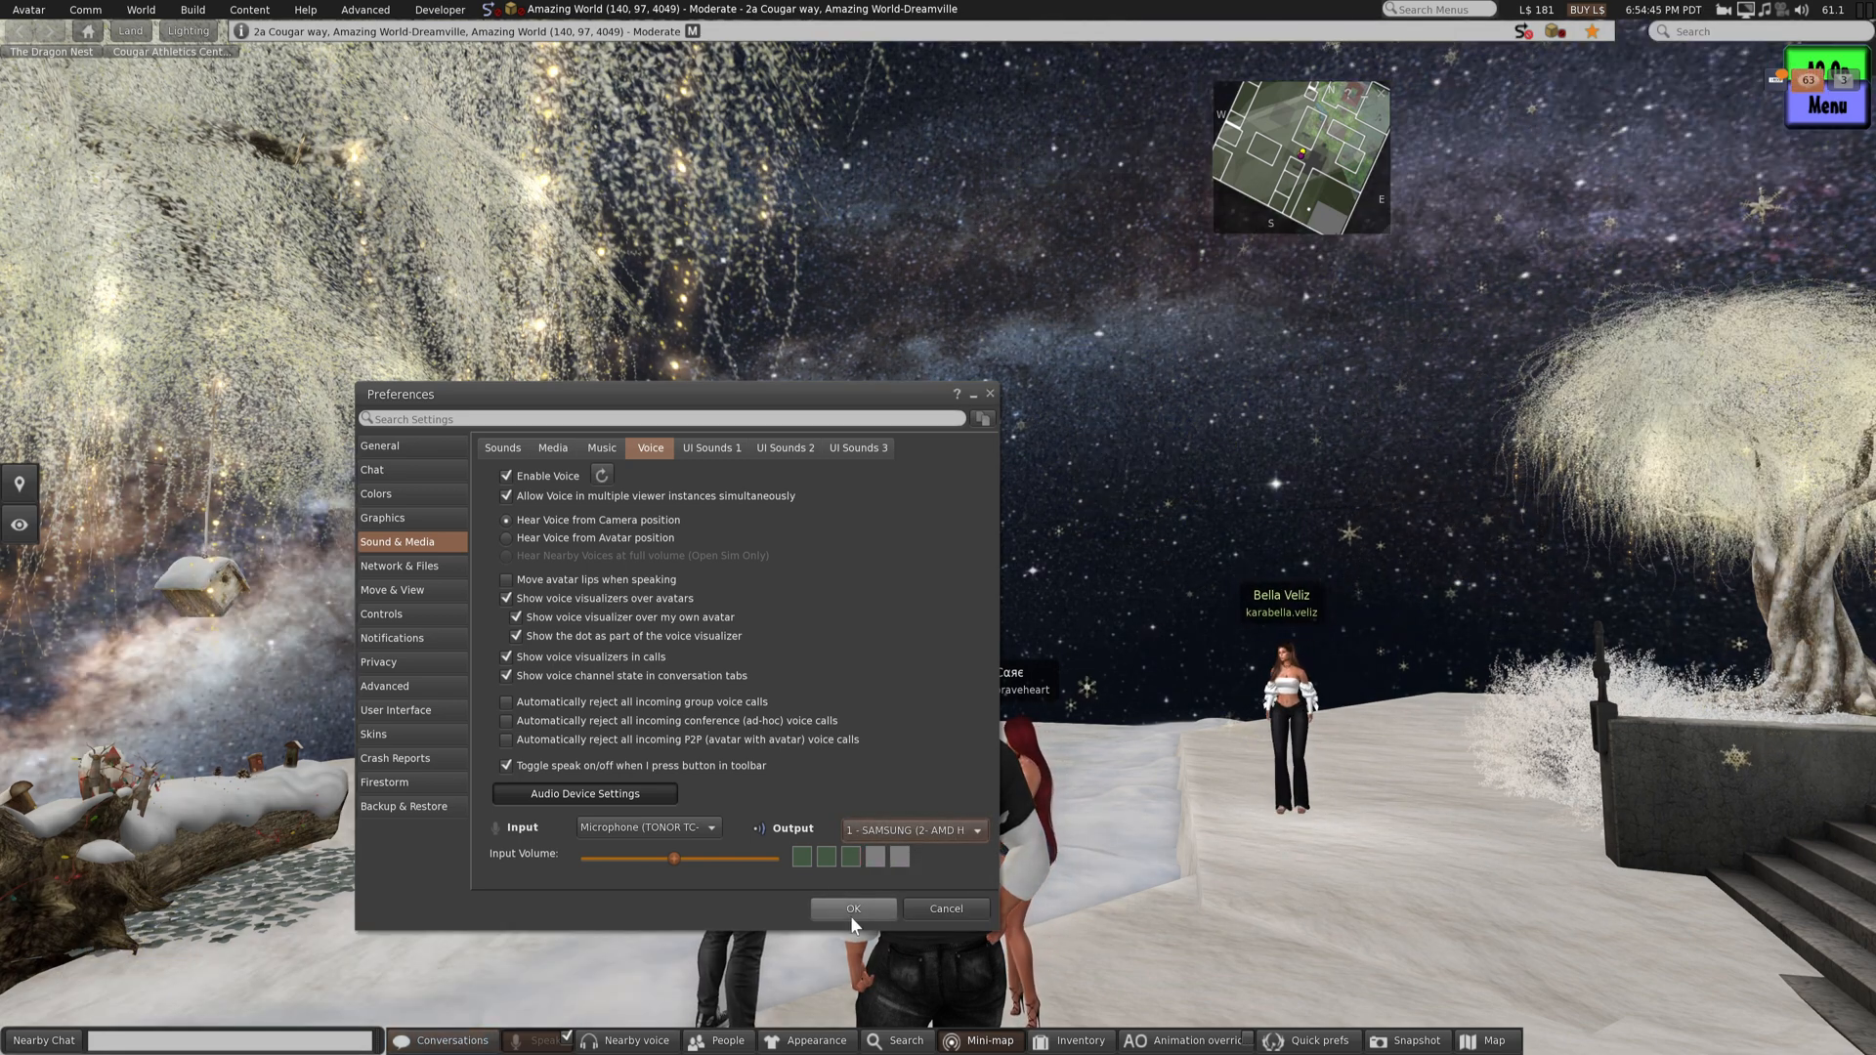
{"action": "left_click", "coordinate": [852, 908]}
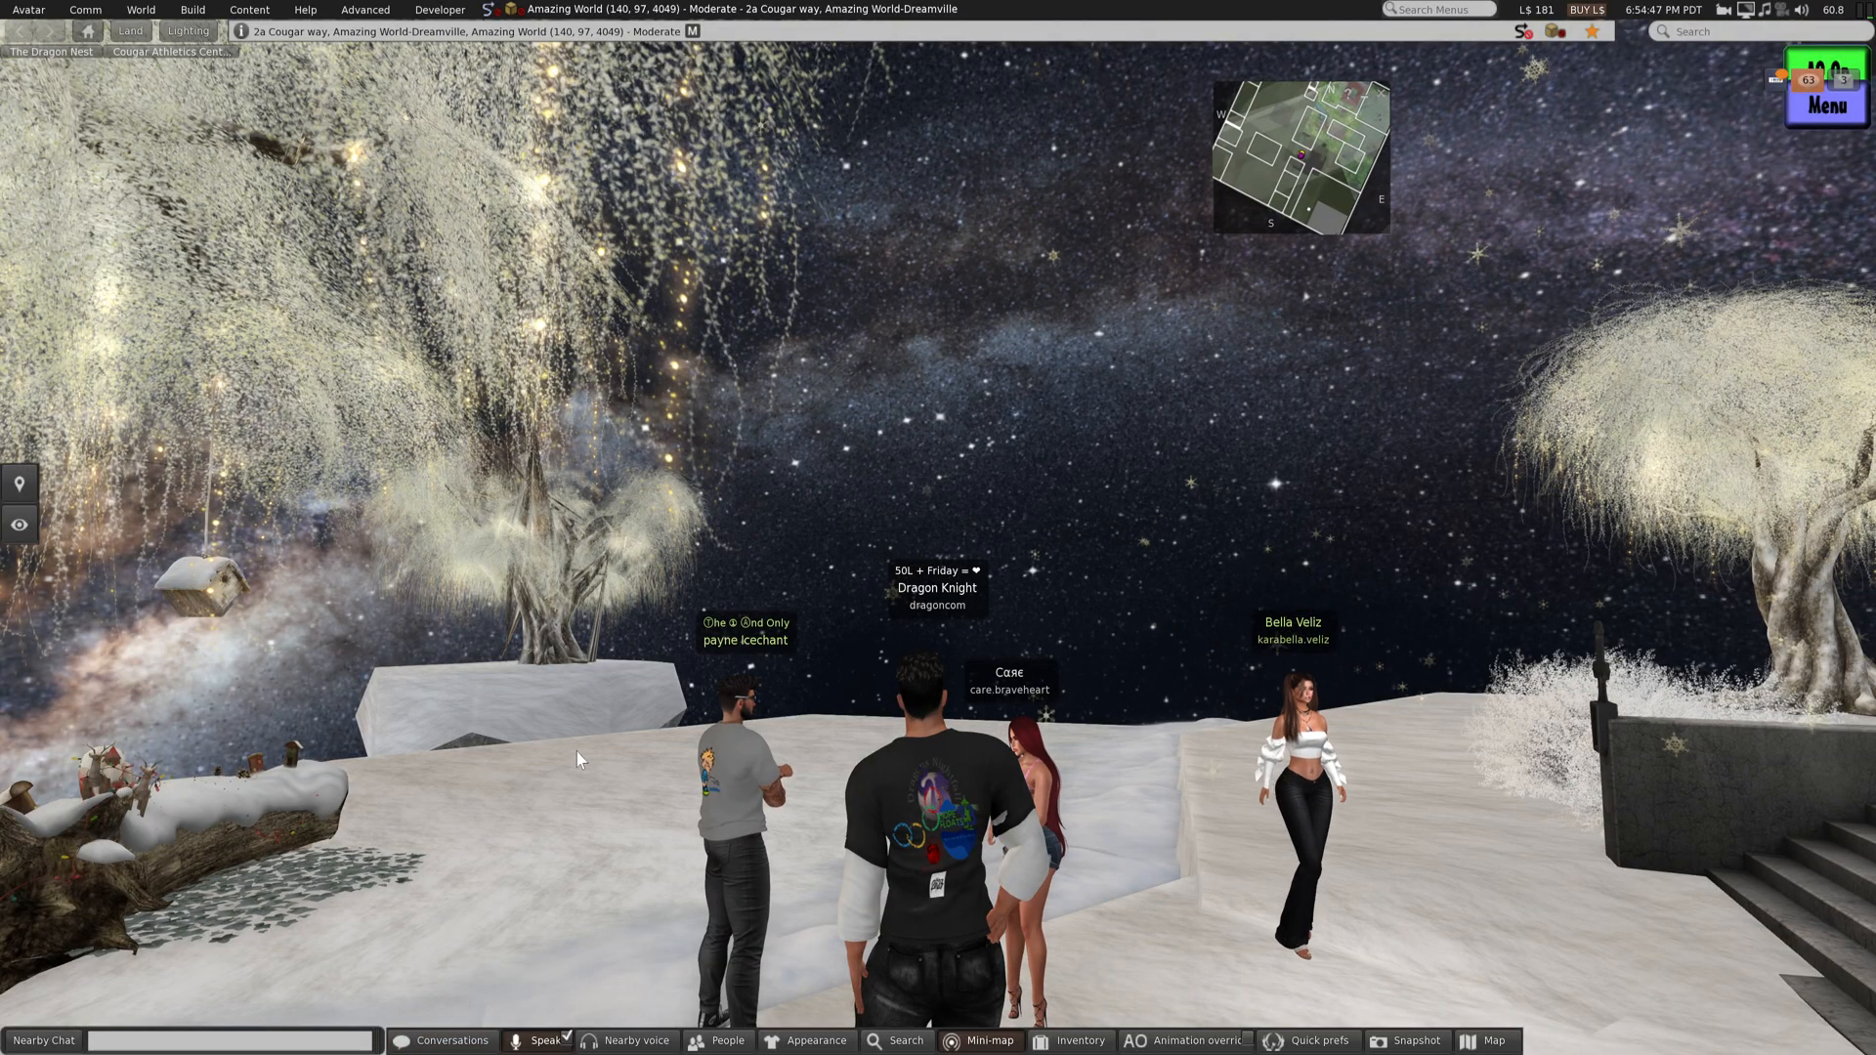